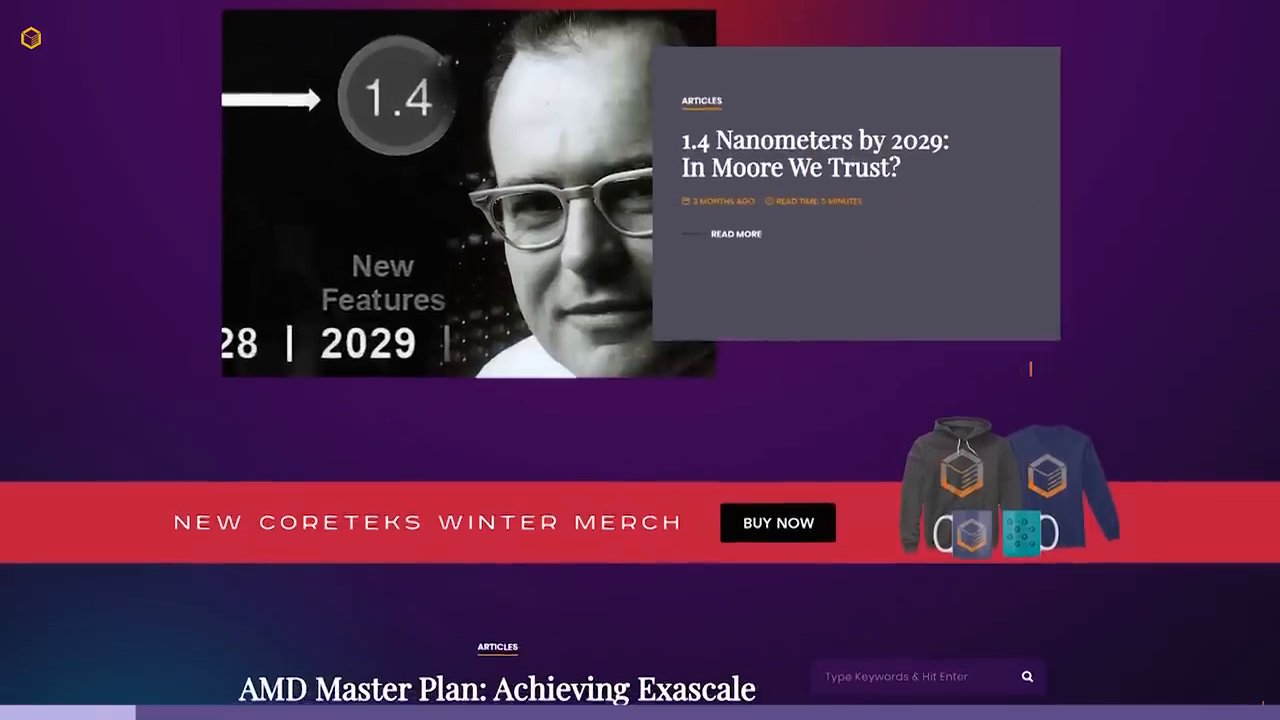
# Step: Scroll through the Website, PHP, Domains and hPanel collections beside the wp-admin support chat
pyautogui.scroll(-3)
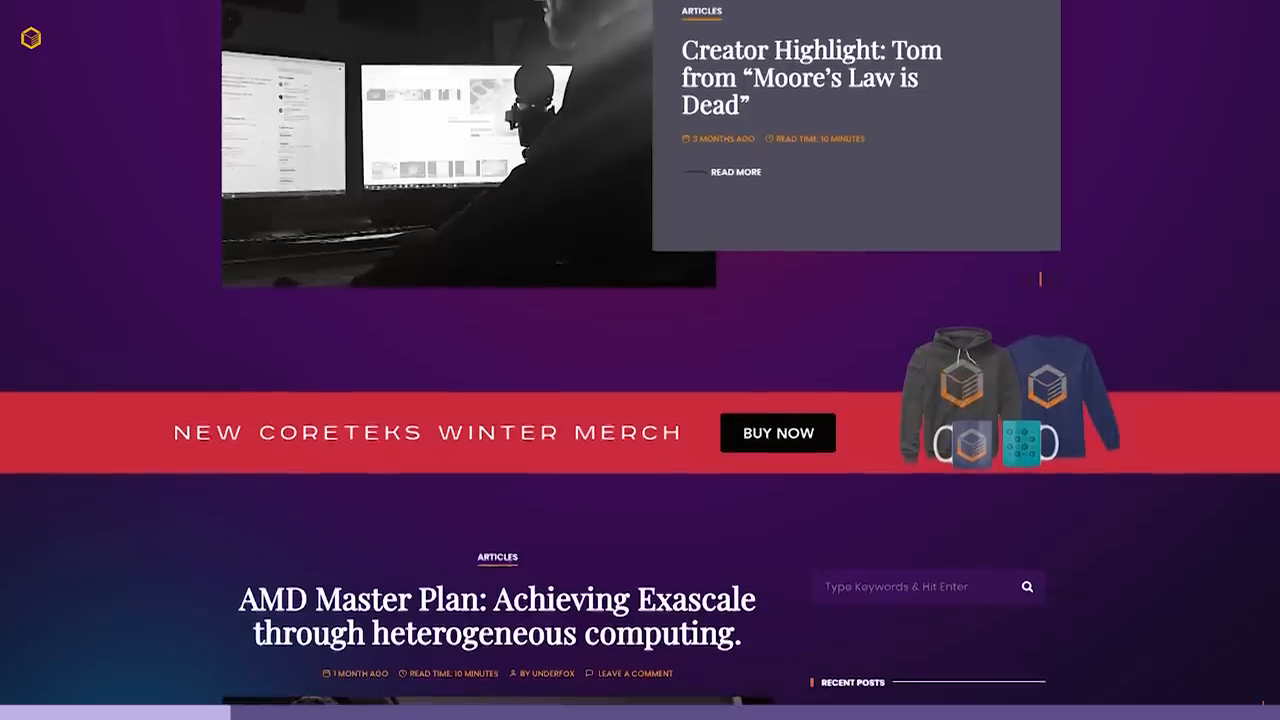
pyautogui.scroll(-3)
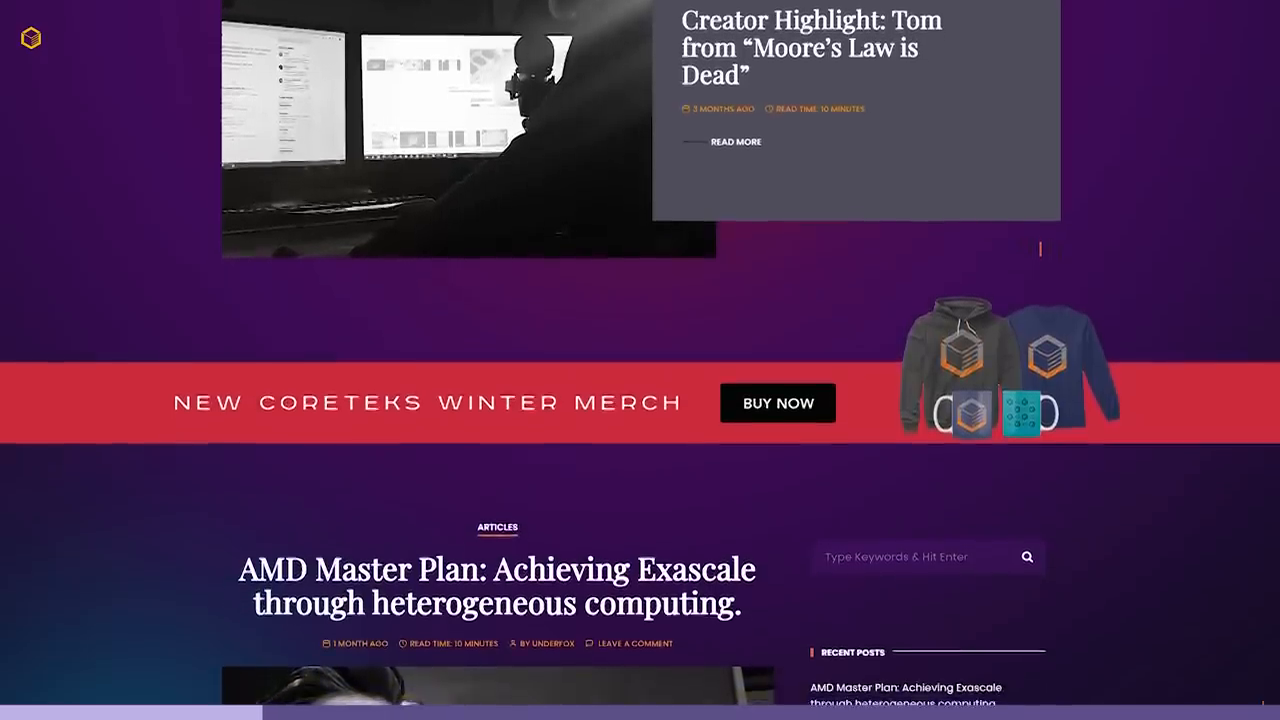
pyautogui.scroll(-3)
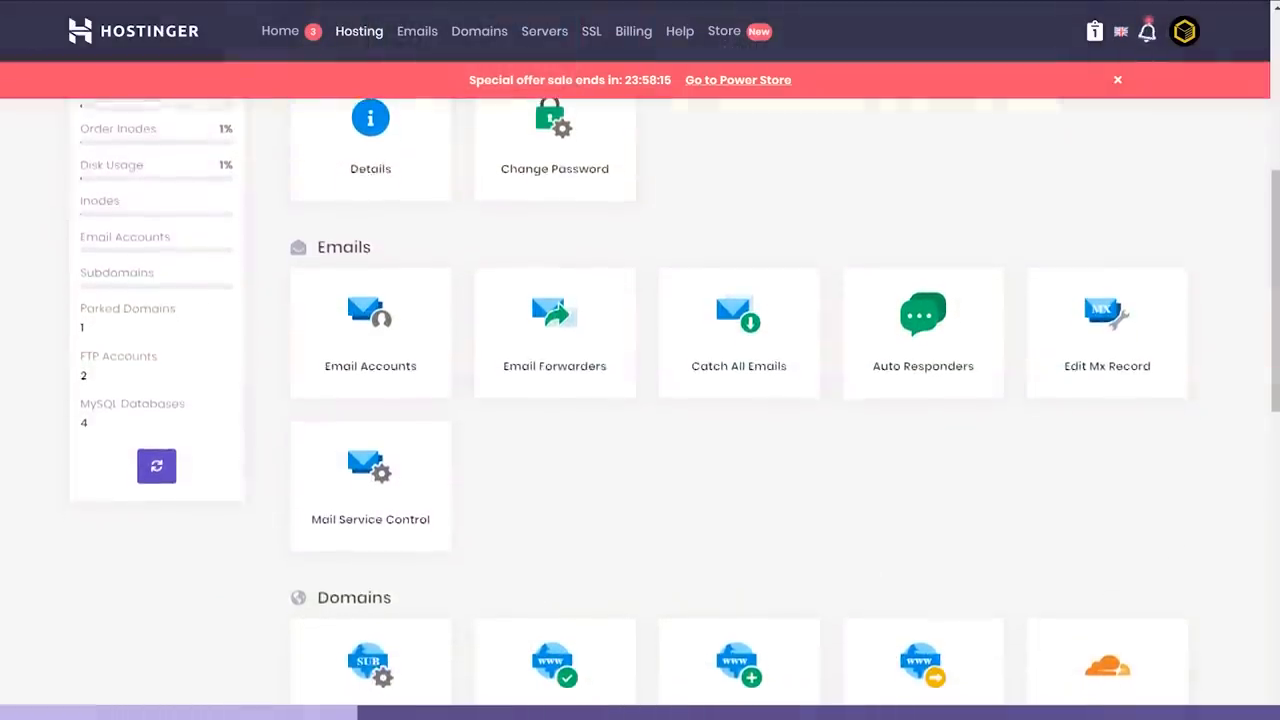
pyautogui.scroll(-3)
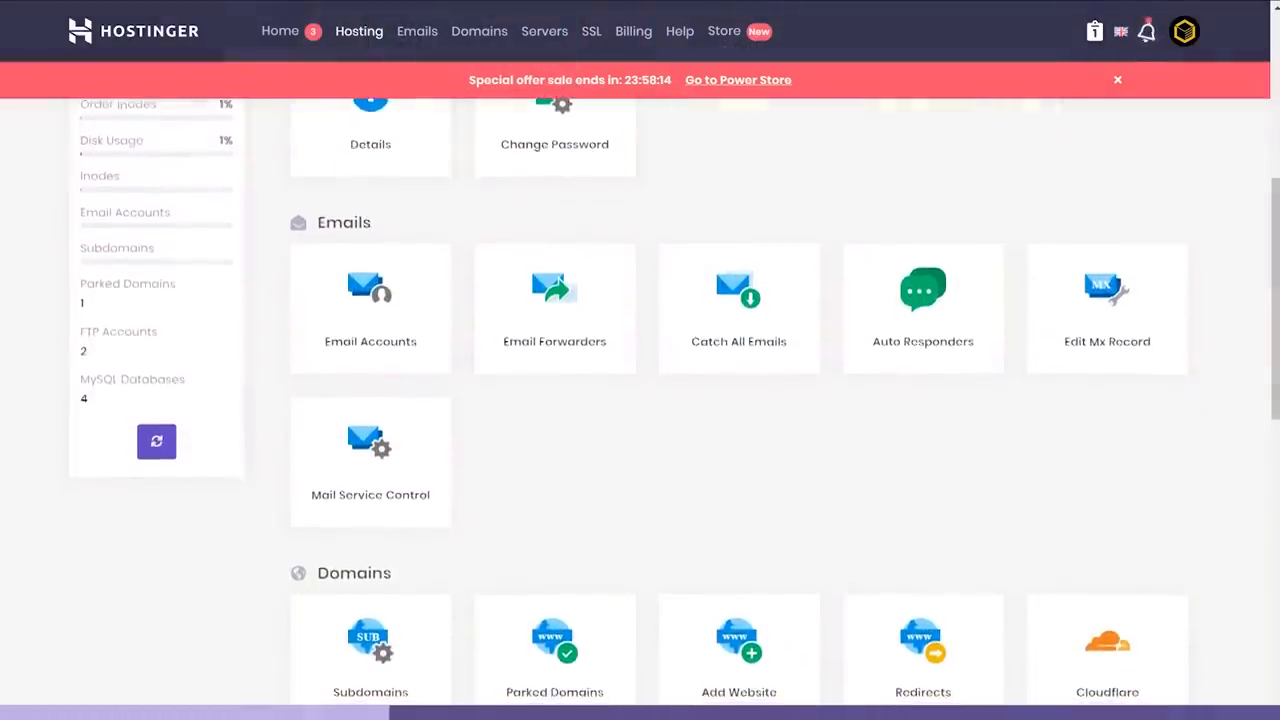
pyautogui.scroll(-3)
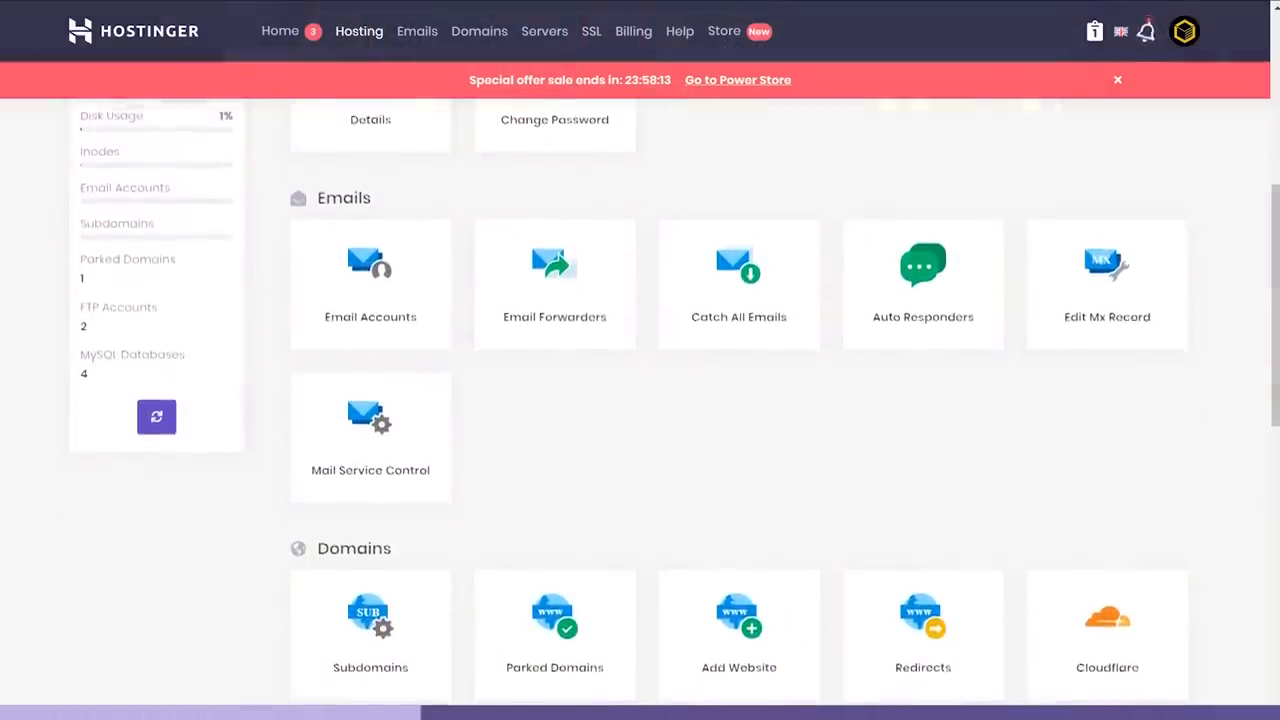
pyautogui.scroll(-3)
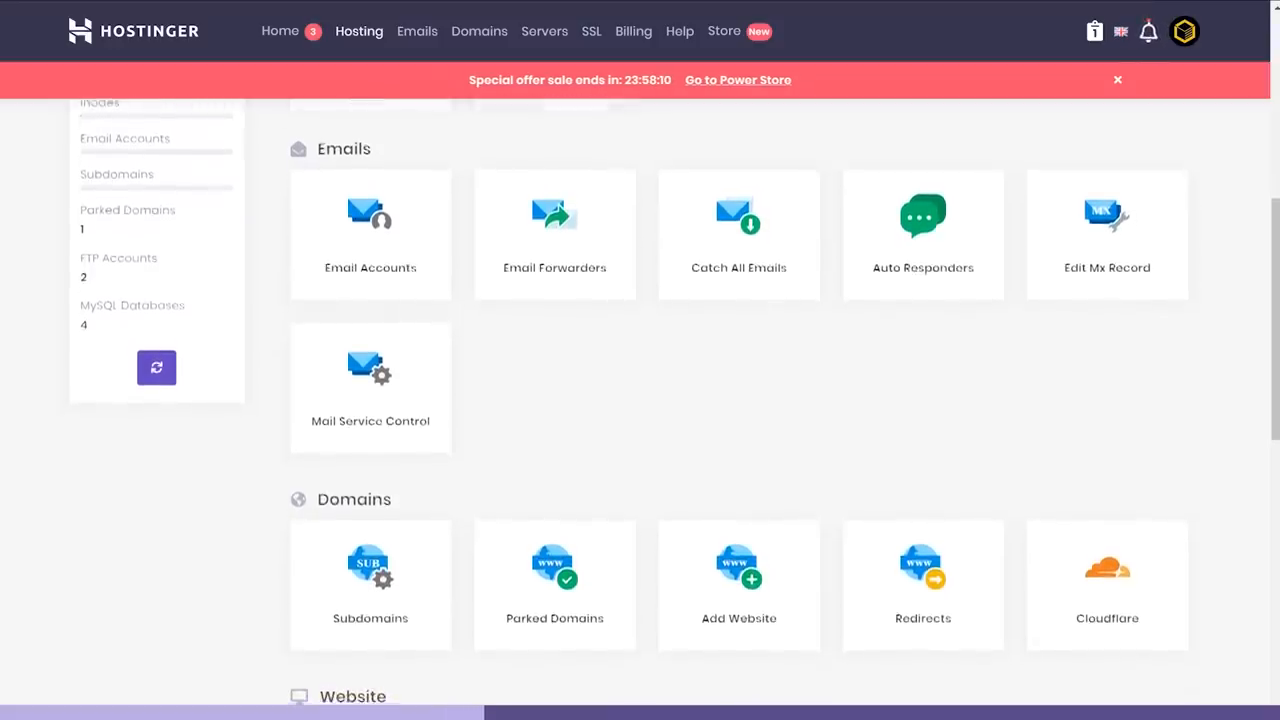
pyautogui.scroll(-3)
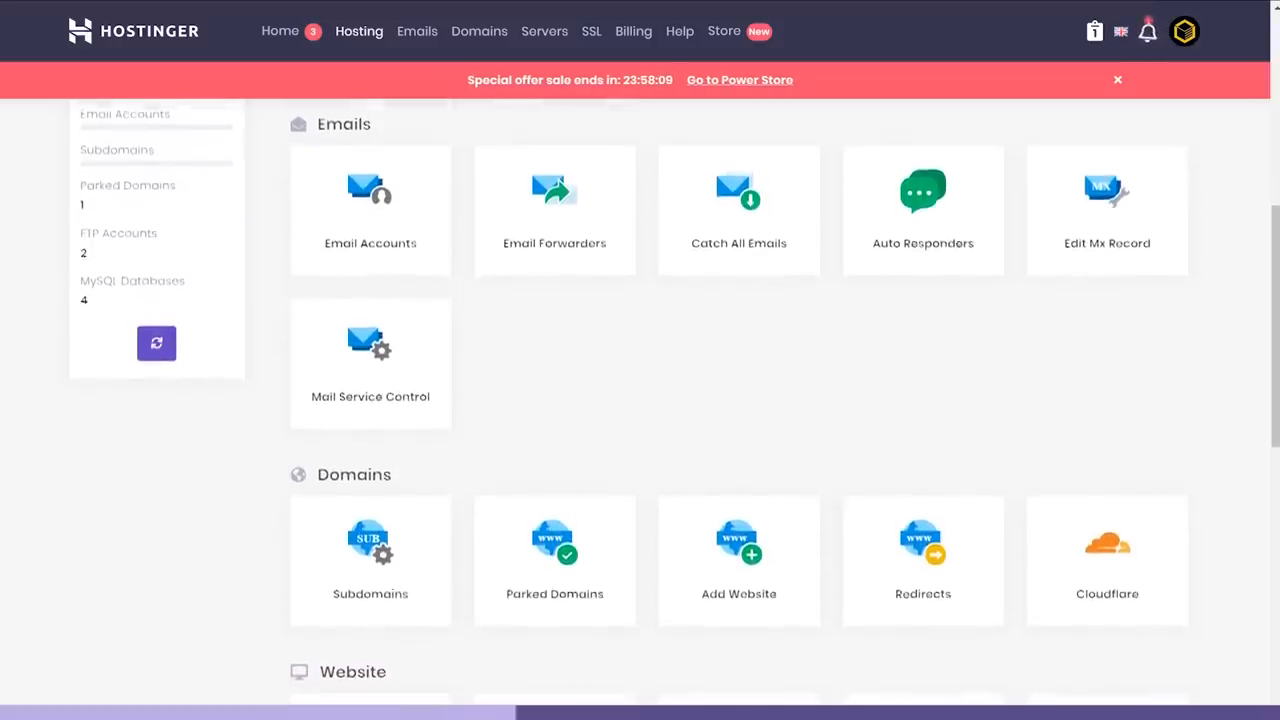
pyautogui.scroll(-3)
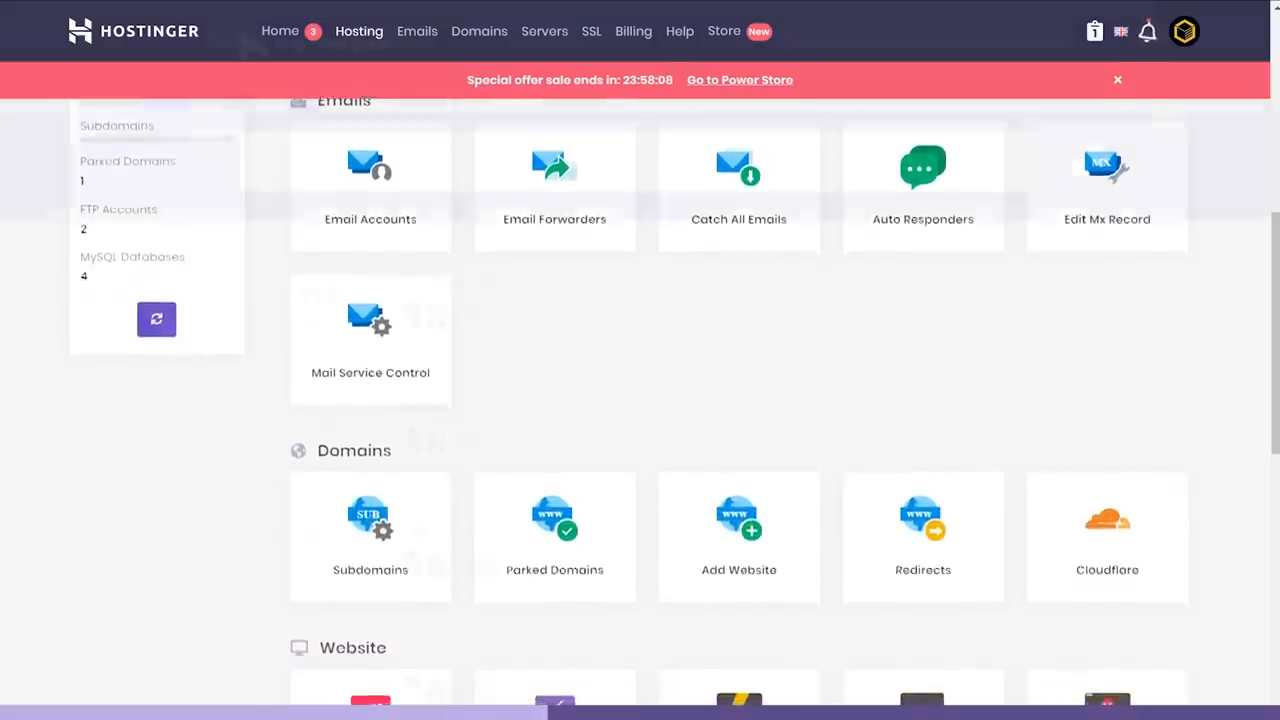
# Step: Switch to the Hostinger hosting sales homepage tab and scroll down it
pyautogui.click(679, 31)
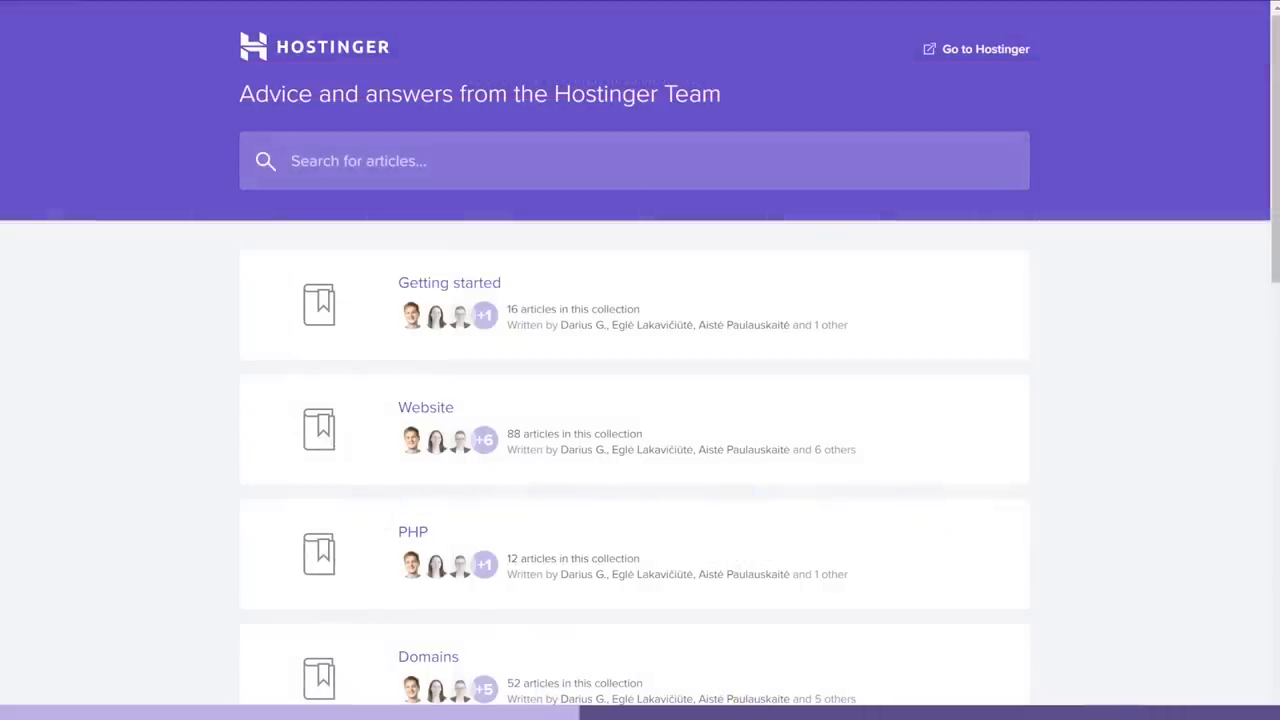
pyautogui.scroll(-3)
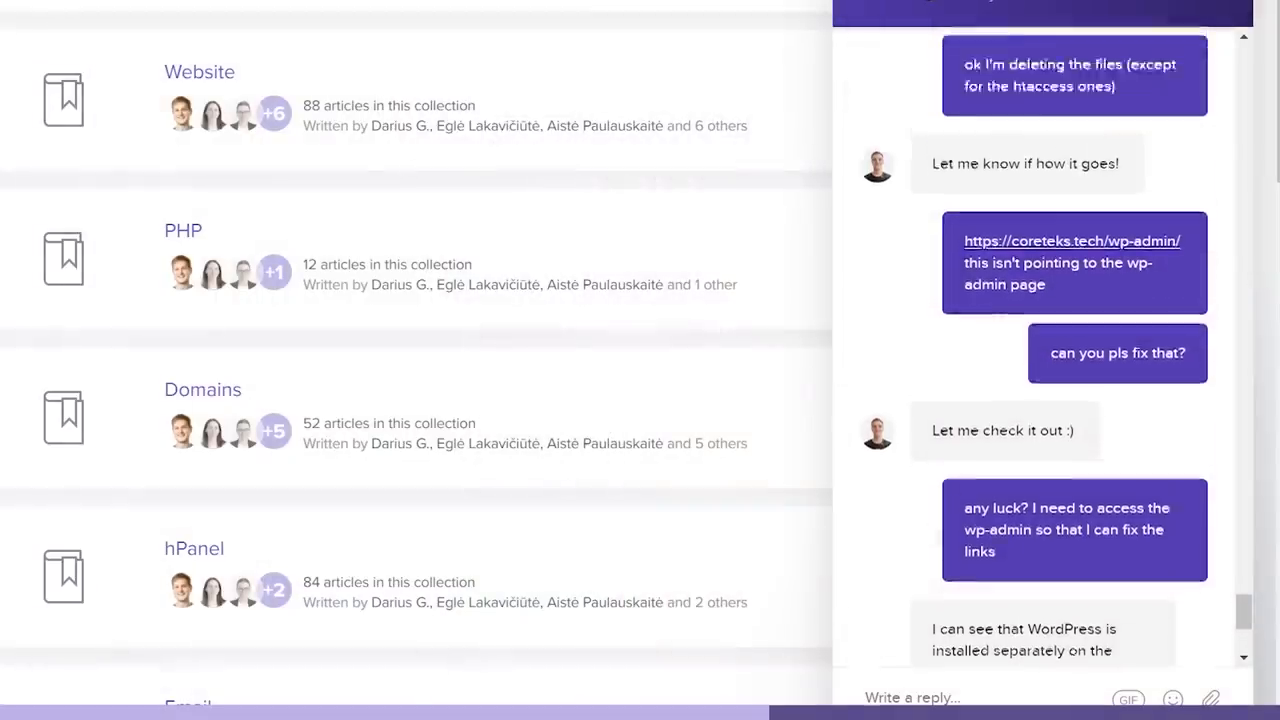
pyautogui.scroll(-3)
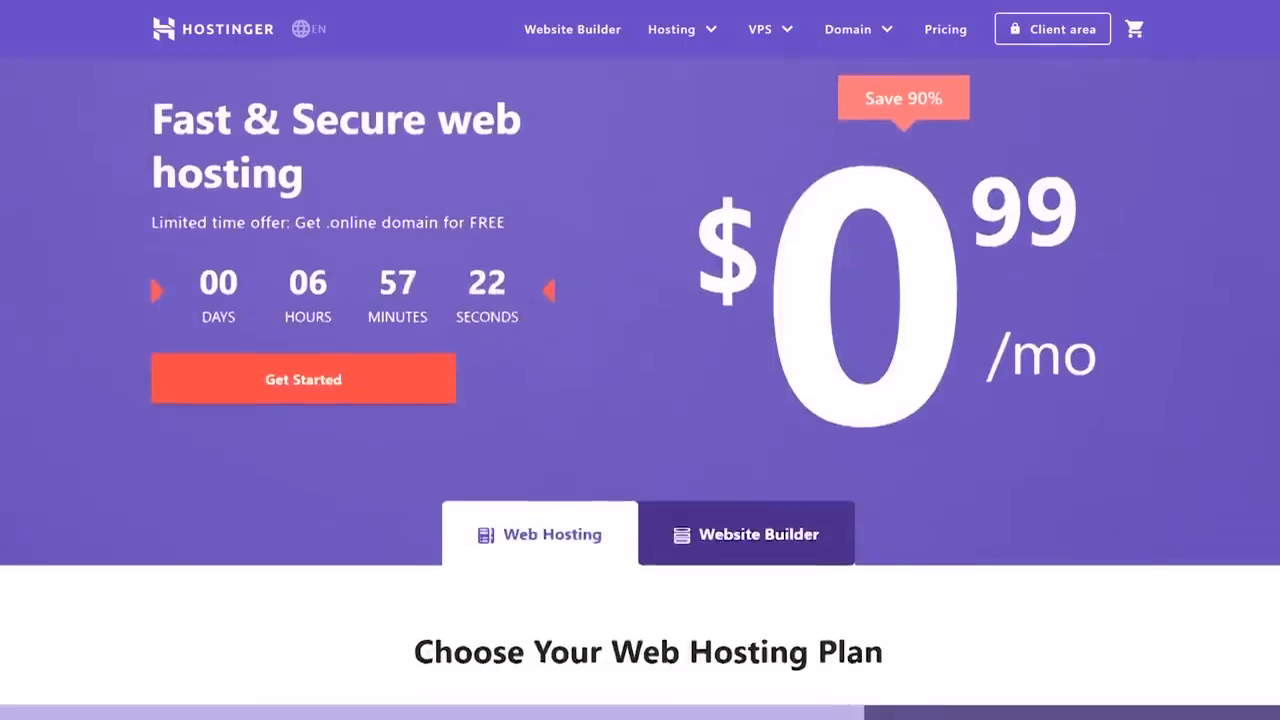
# Step: Scroll past the $0.99/mo offer to the 'Choose Your Web Hosting Plan' pricing cards
pyautogui.scroll(-3)
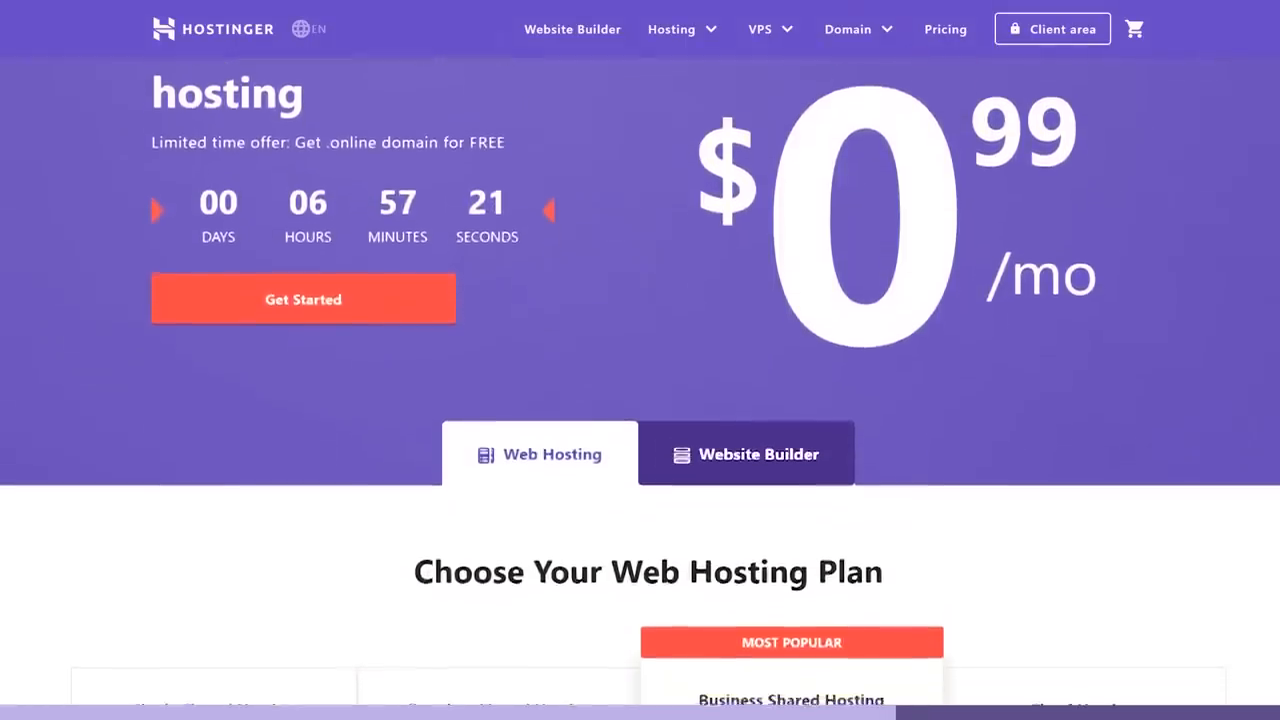
pyautogui.scroll(-3)
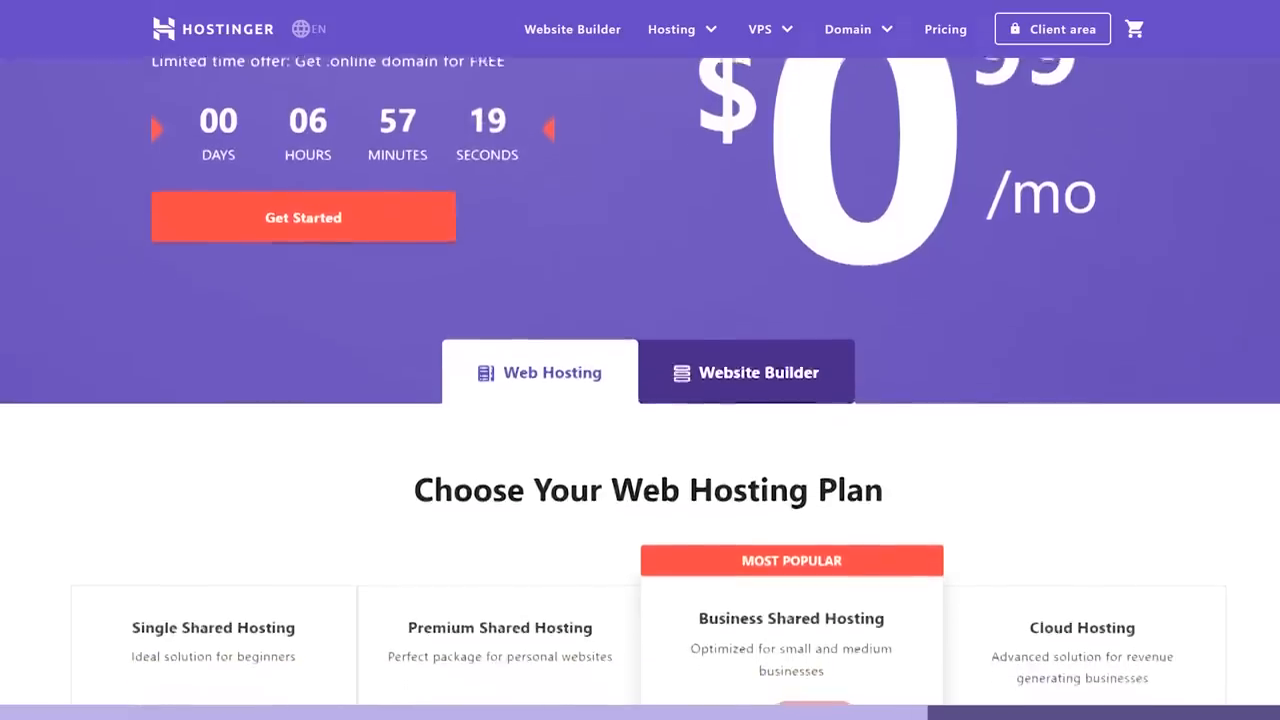
pyautogui.scroll(-3)
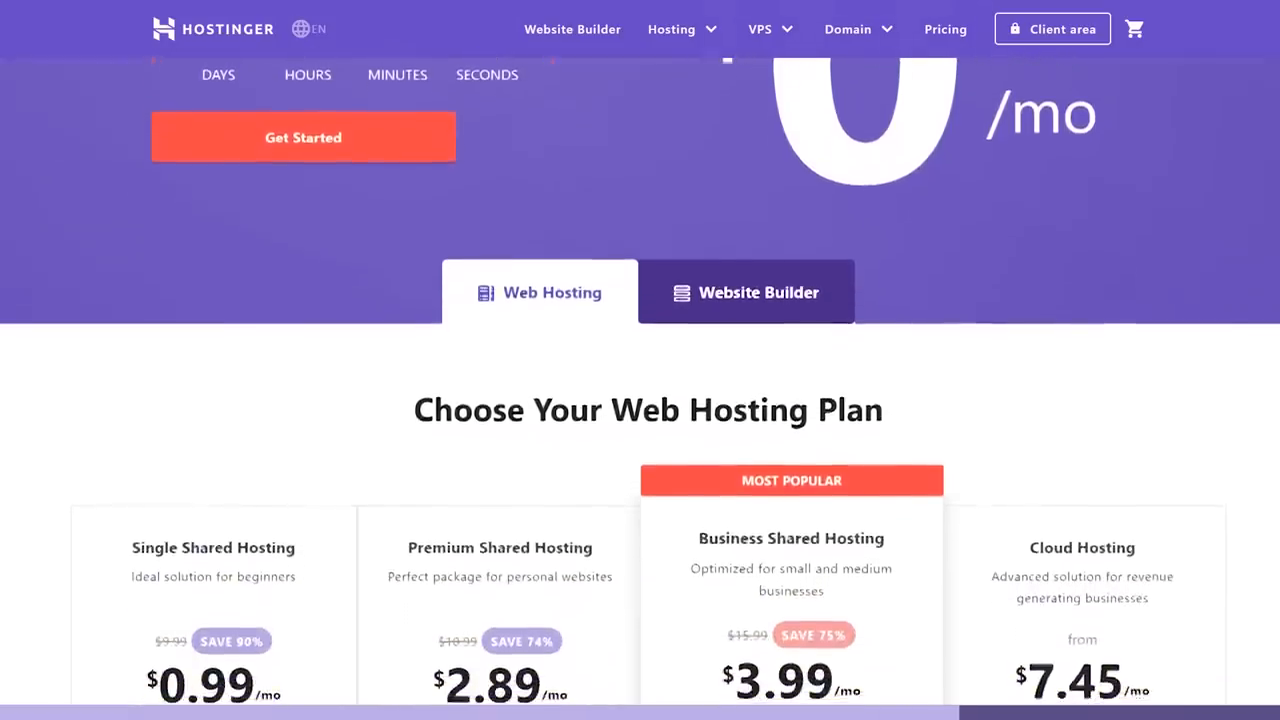
pyautogui.scroll(-3)
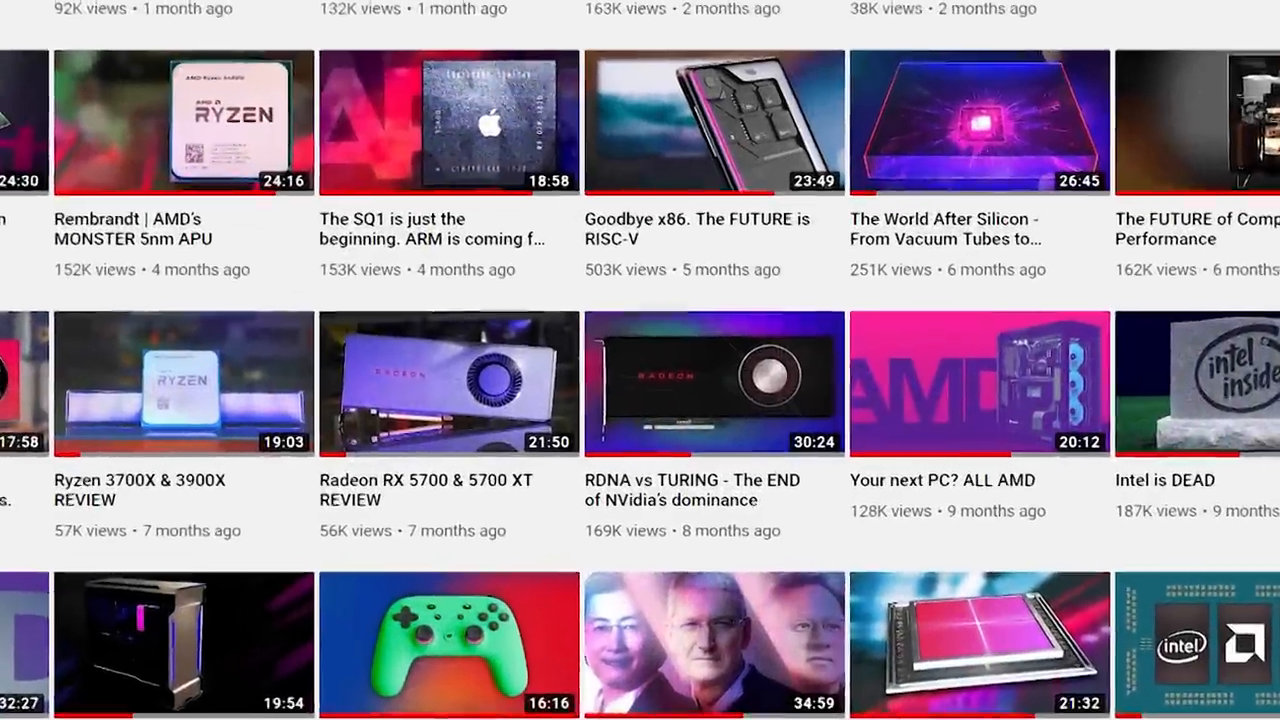
# Step: Scroll the channel's video grid showing 'Intel is DEAD' and 'Goodbye x86. The FUTURE is RISC-V'
pyautogui.scroll(-3)
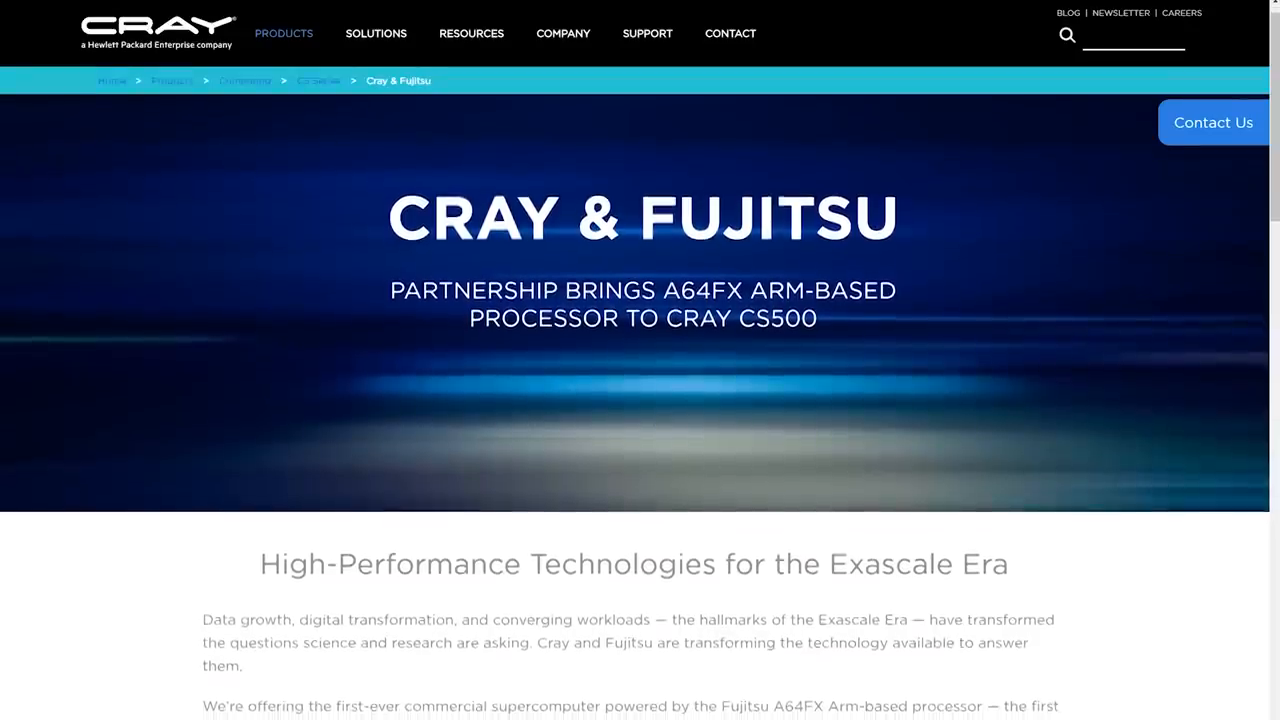
# Step: Scroll slowly to reveal the Exascale Era intro on the A64FX and Cray CS500
pyautogui.scroll(-3)
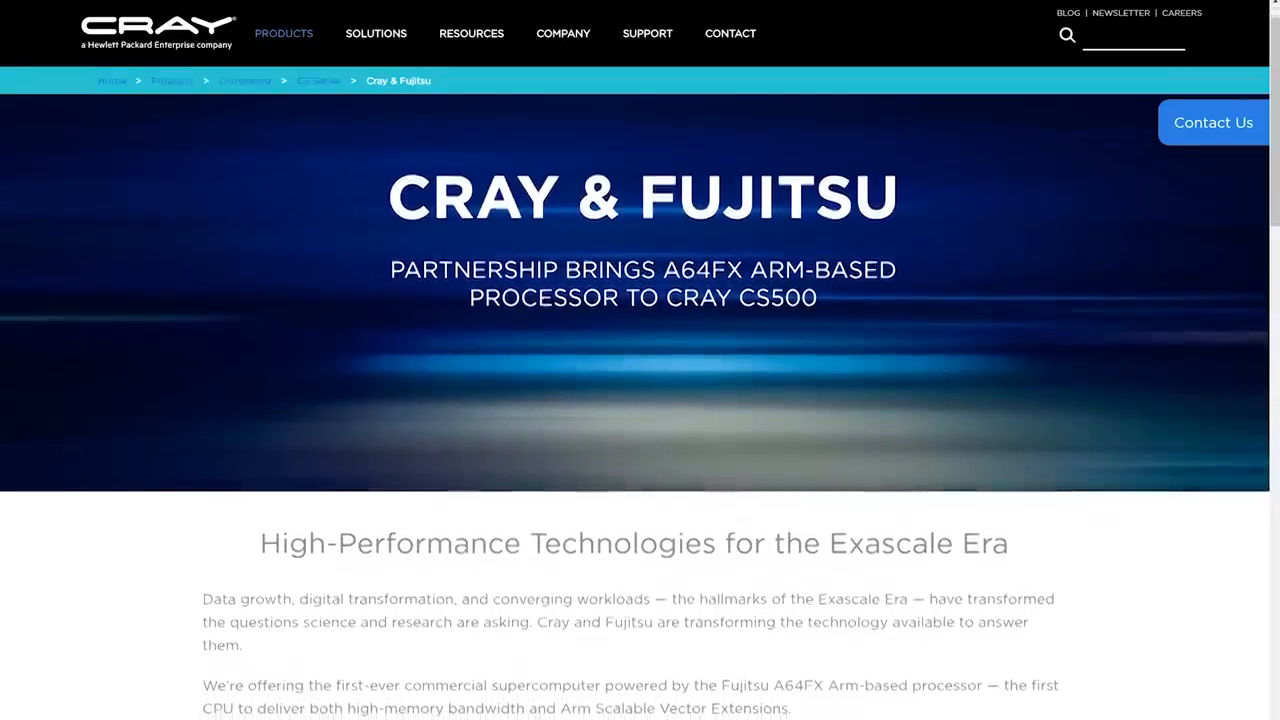
pyautogui.scroll(-3)
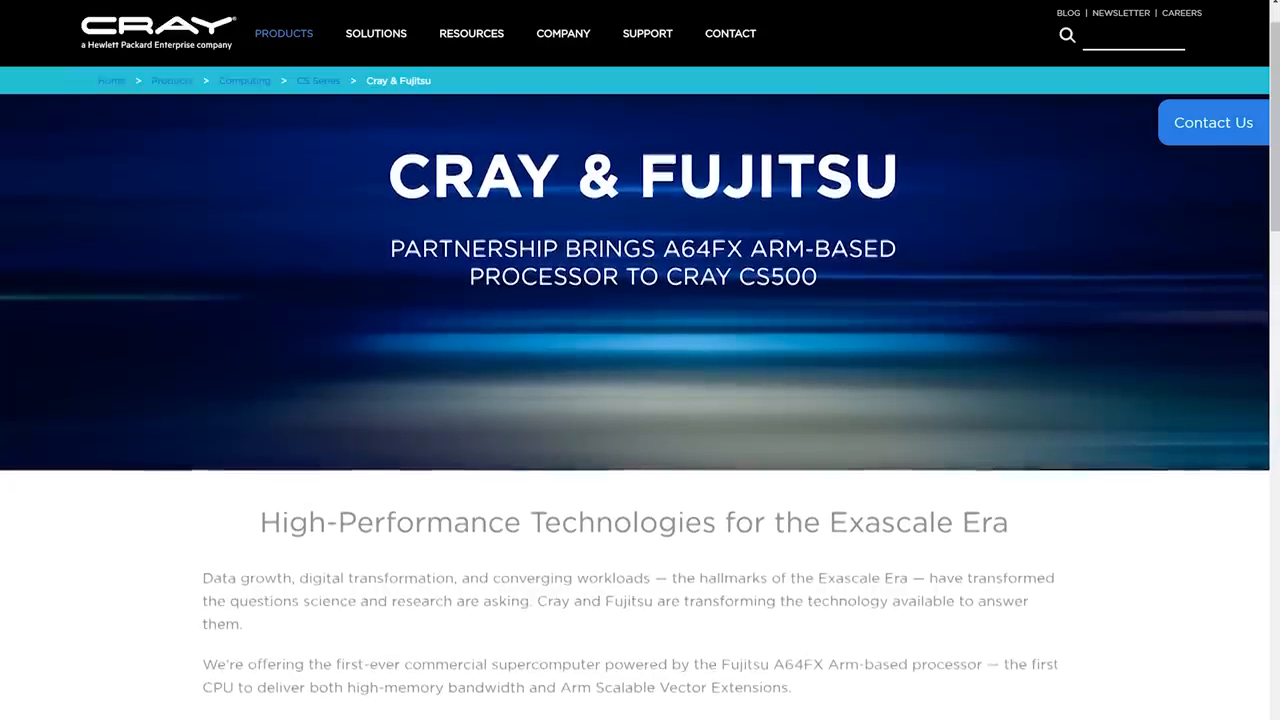
pyautogui.scroll(-3)
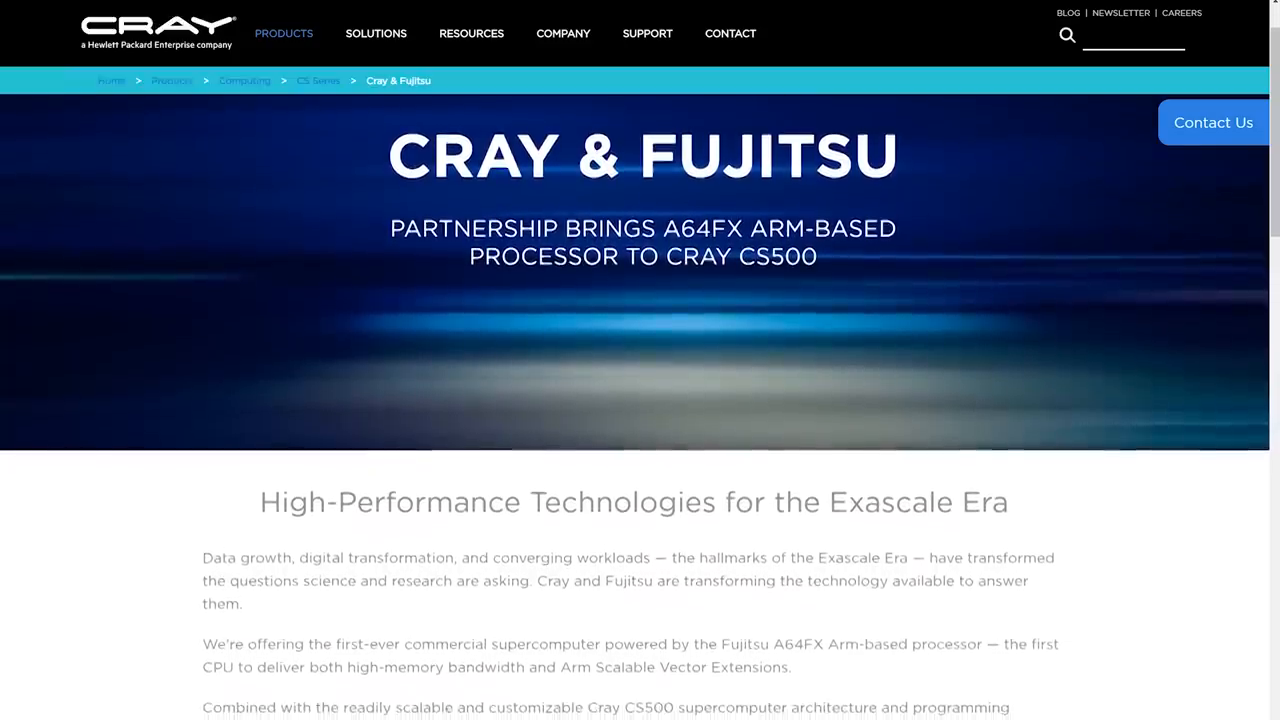